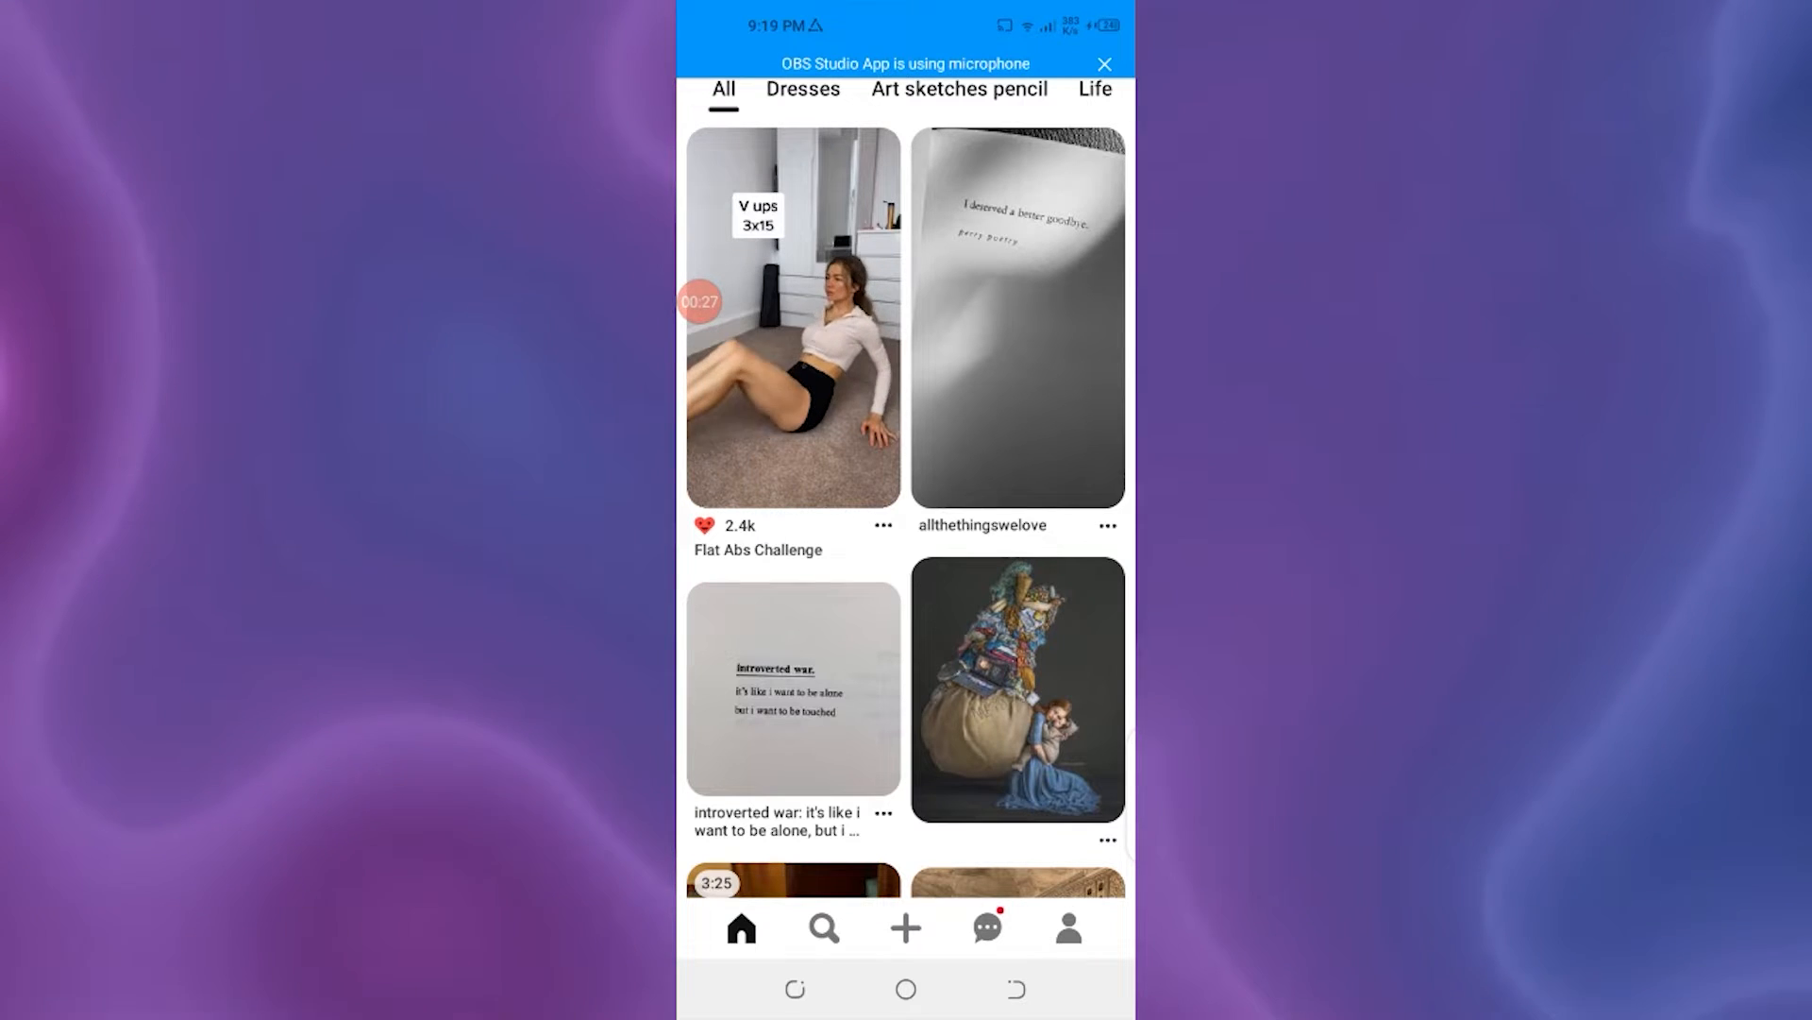
Step: Go to Pinterest's Messages inbox listing conversations including Rekhta Foundation
{"action": "left_click", "coordinate": [986, 925]}
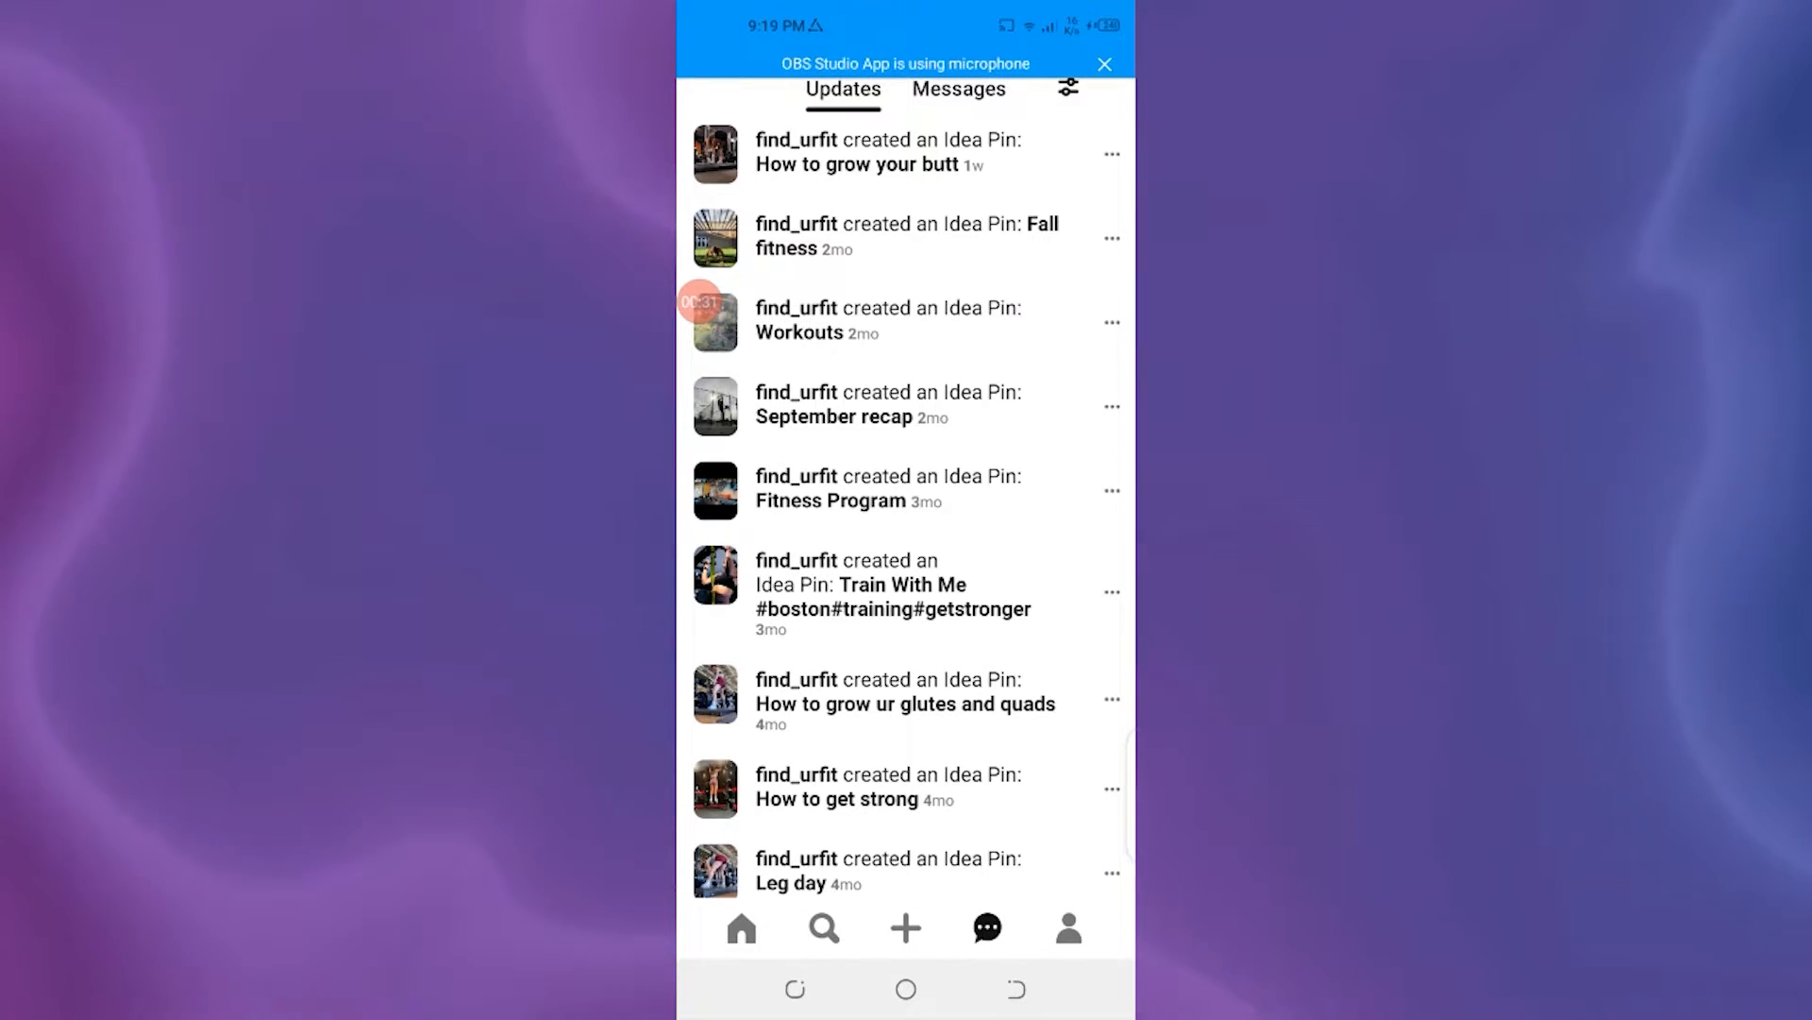
{"action": "left_click", "coordinate": [959, 91]}
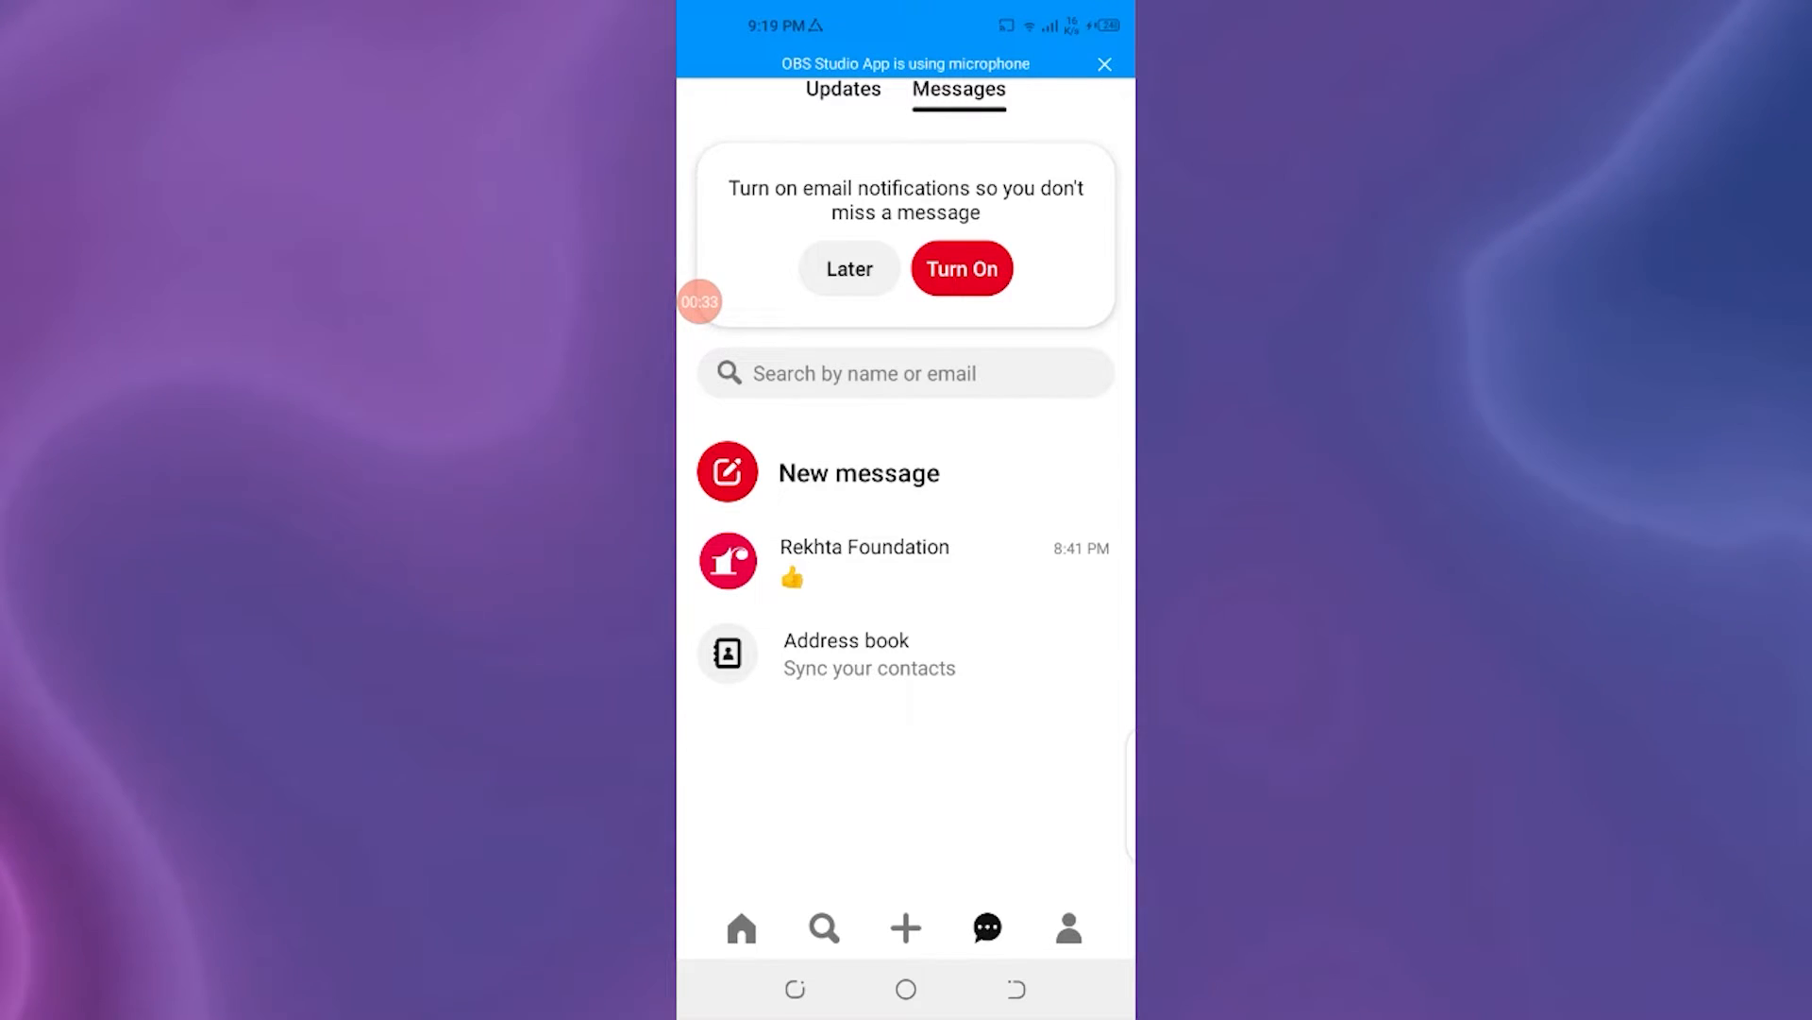
Step: Enter the Rekhta Foundation chat with its thumbs-up message and show its conversation options
{"action": "left_click", "coordinate": [864, 560]}
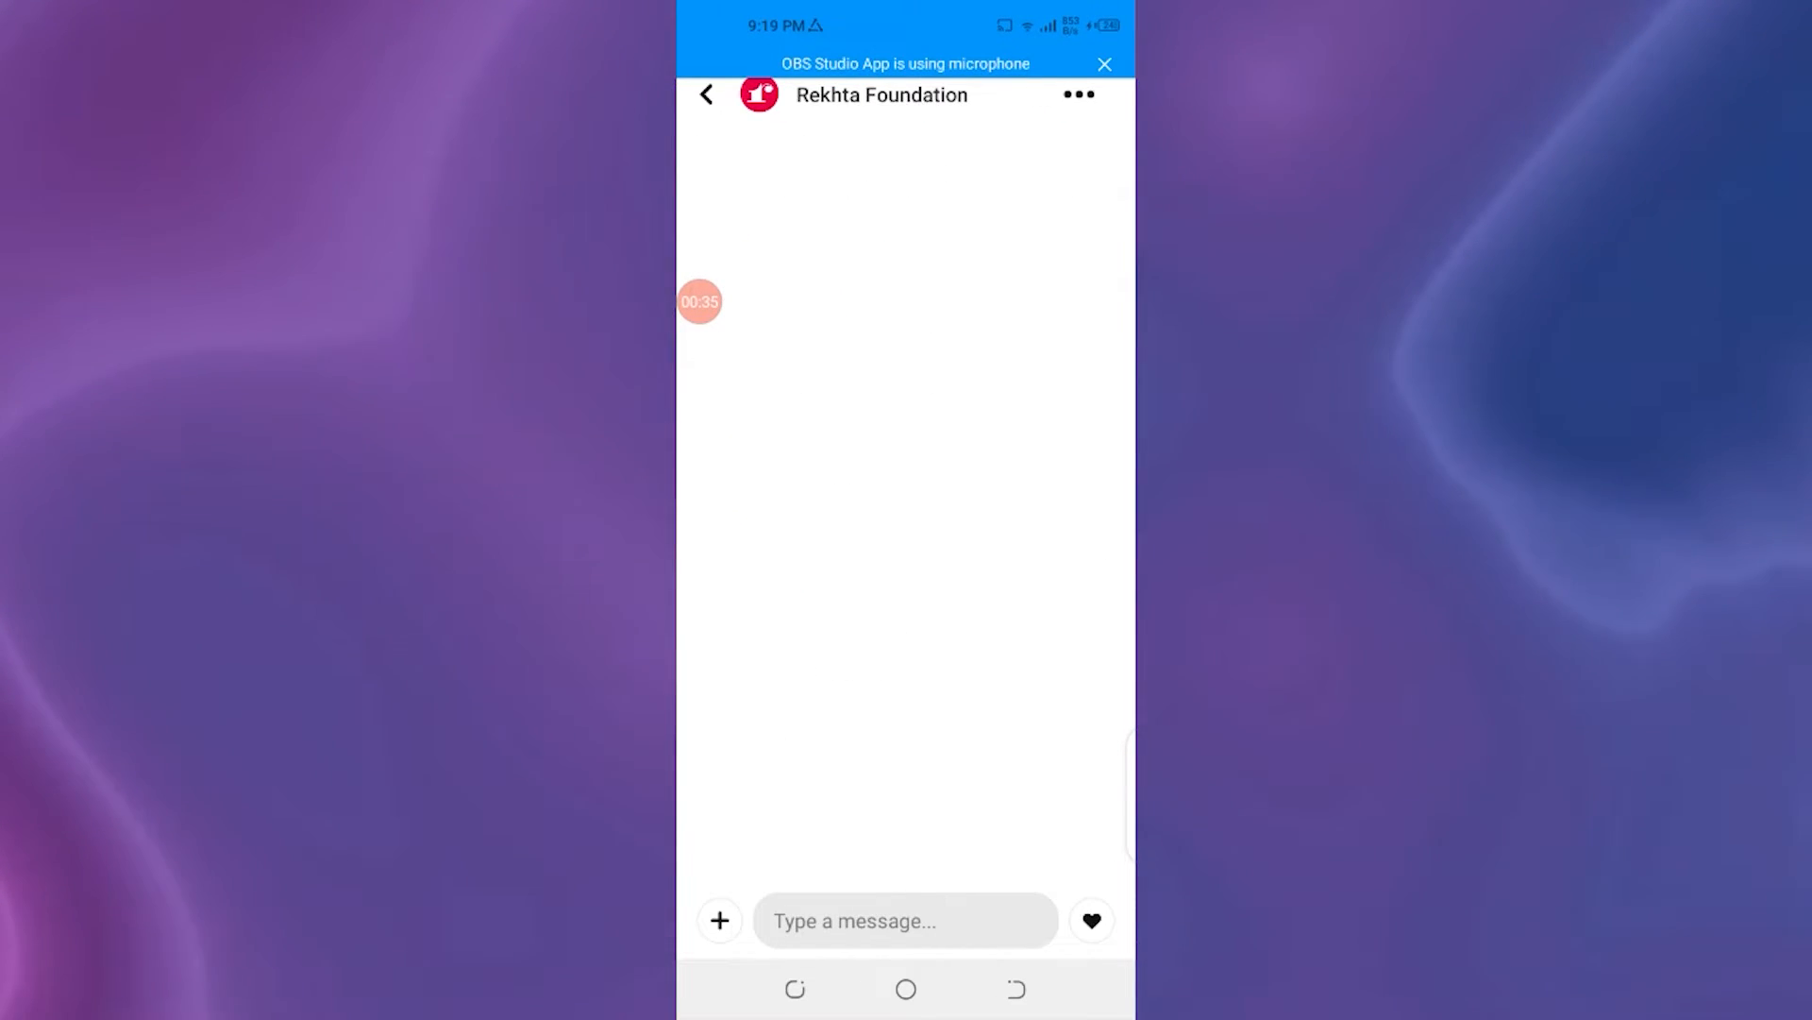
{"action": "left_click", "coordinate": [1087, 920]}
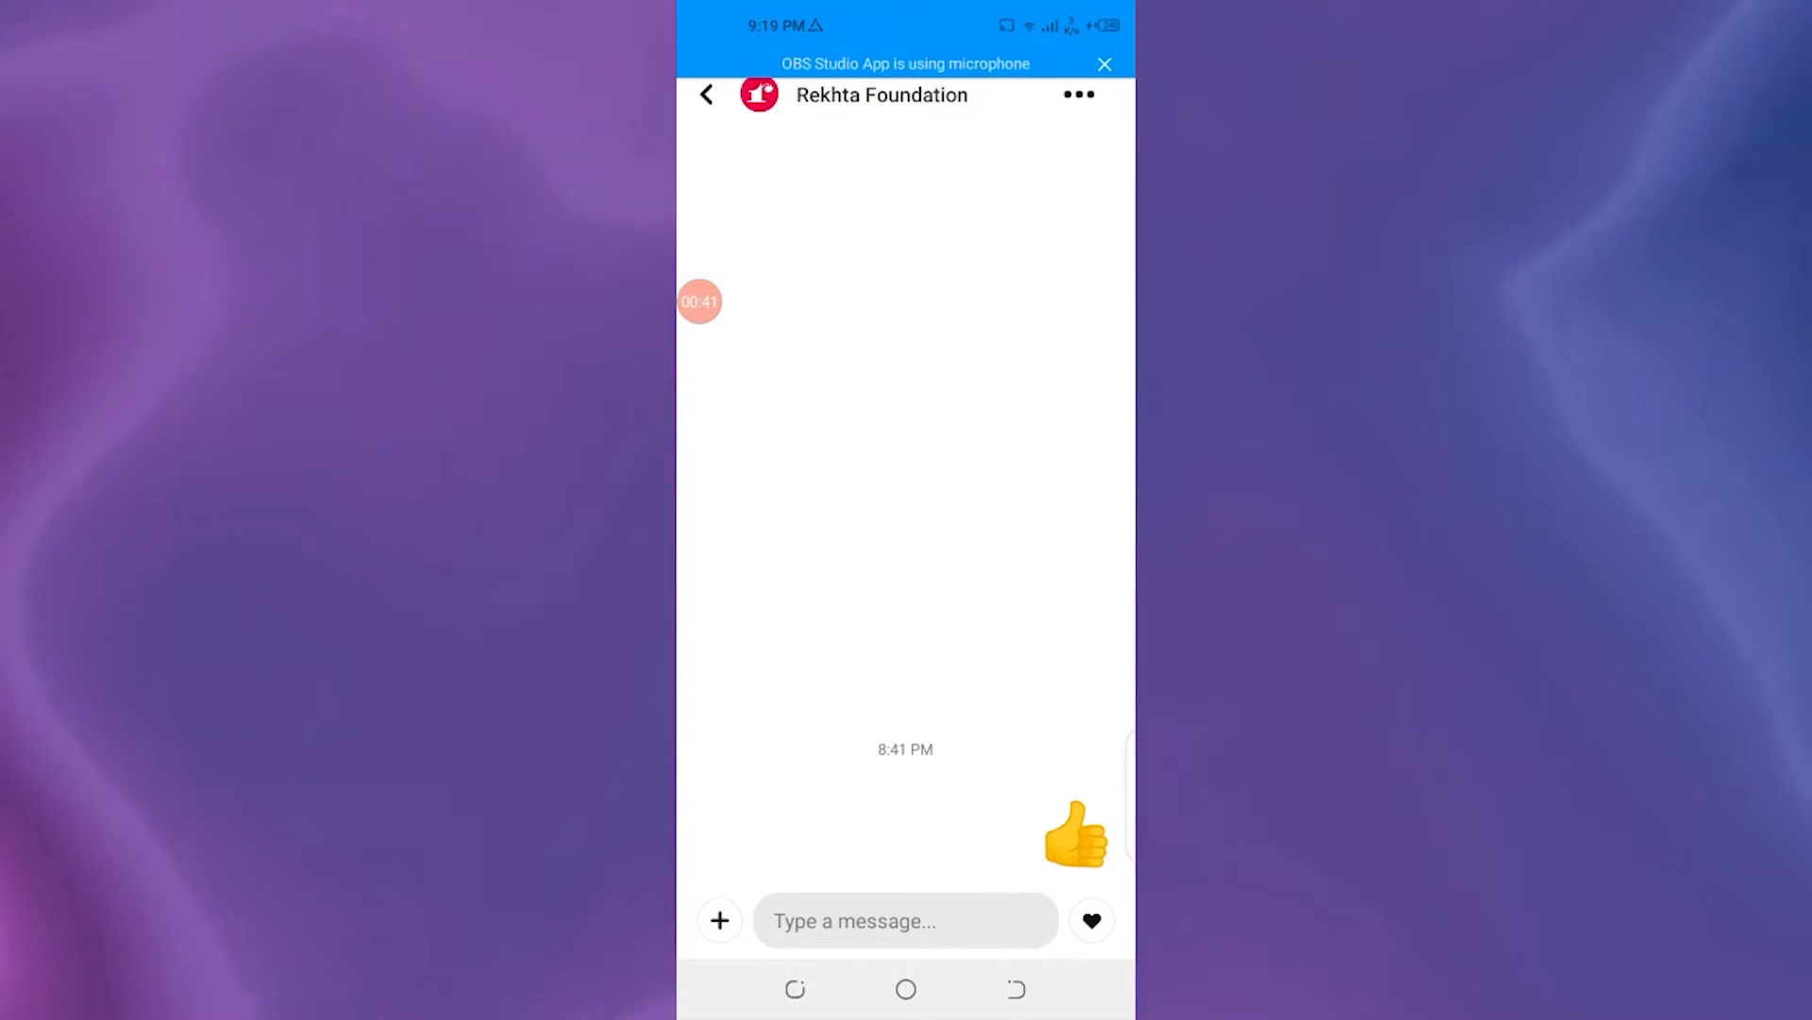
{"action": "left_click", "coordinate": [1078, 95]}
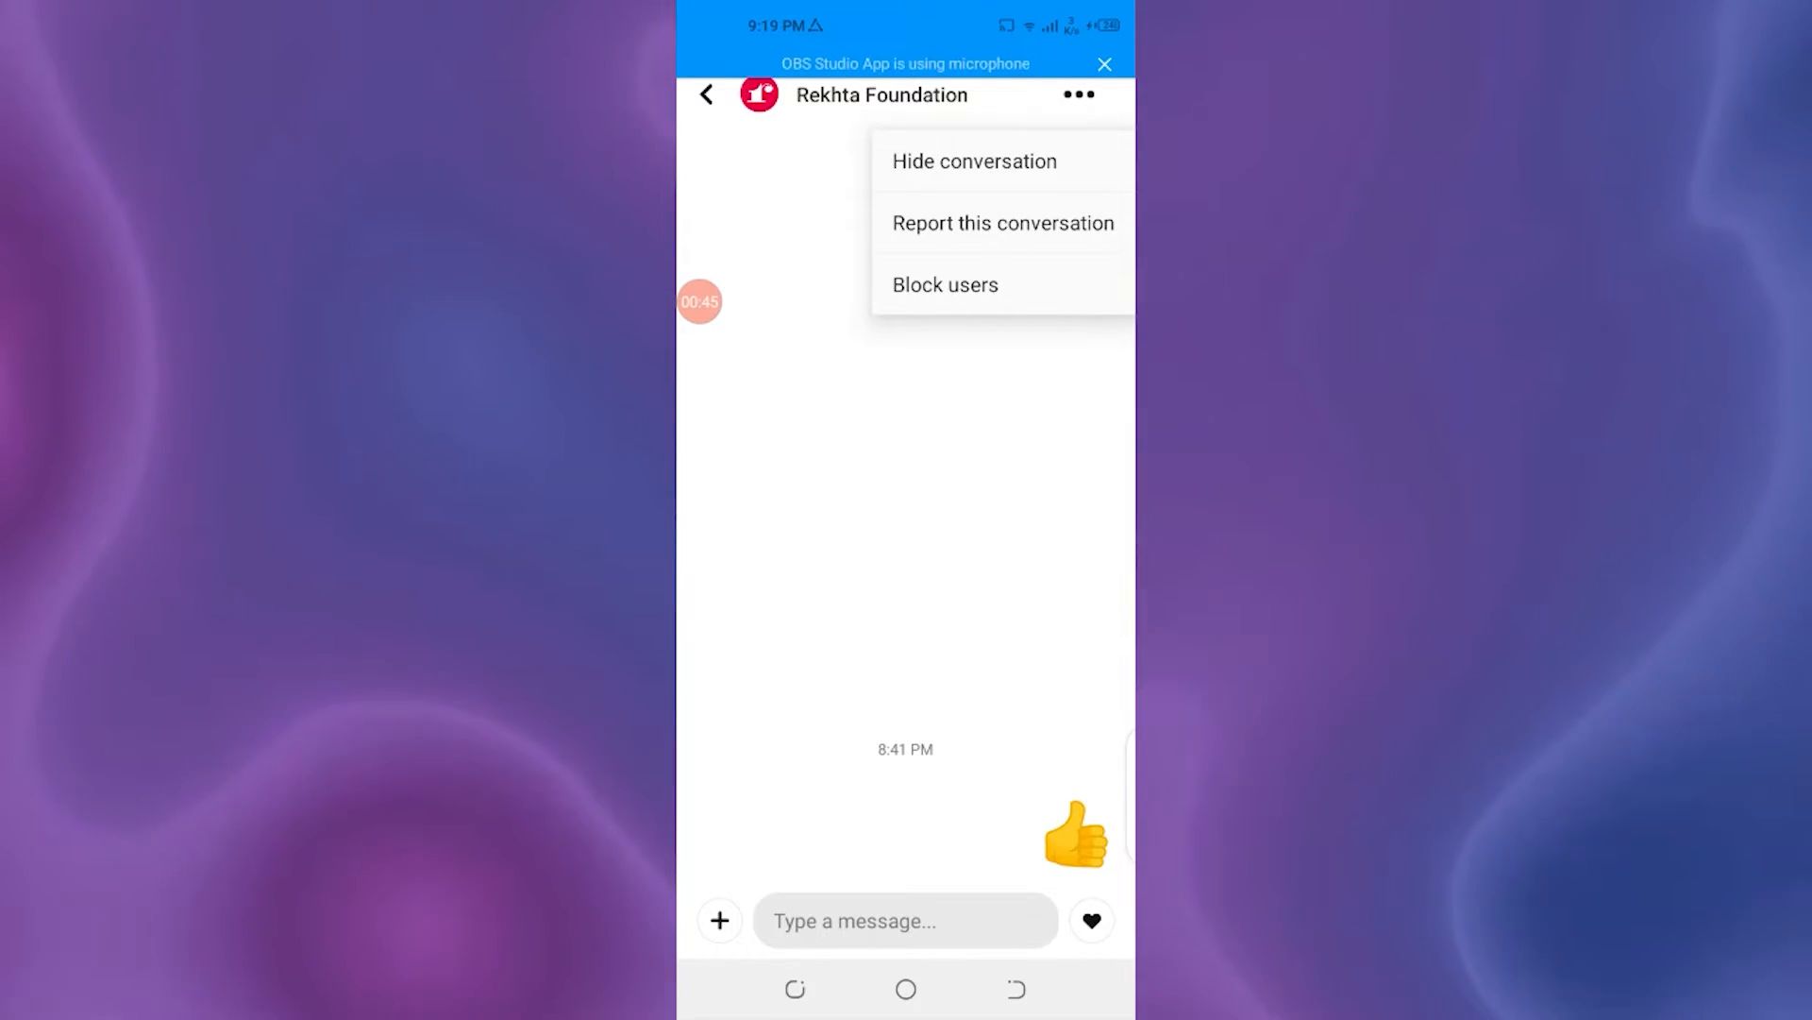
Step: Choose Hide conversation so the Rekhta Foundation chat leaves the inbox
{"action": "left_click", "coordinate": [974, 160]}
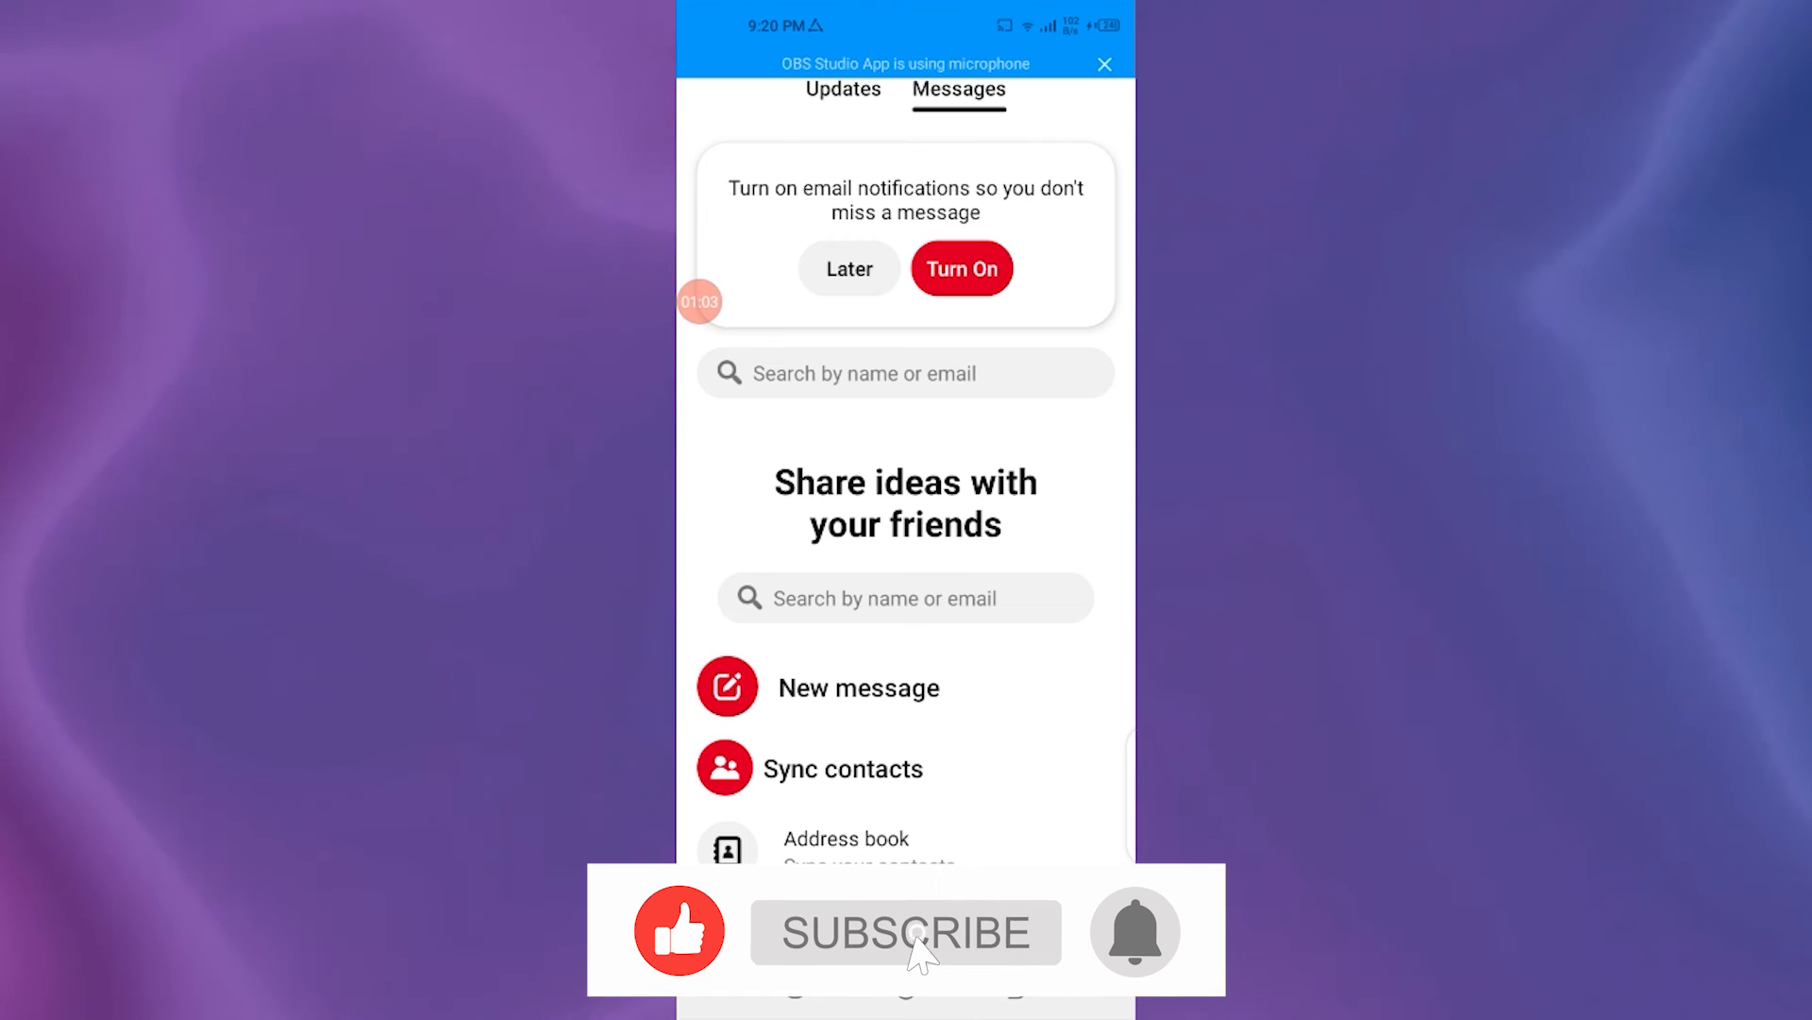
{"action": "left_click", "coordinate": [904, 930]}
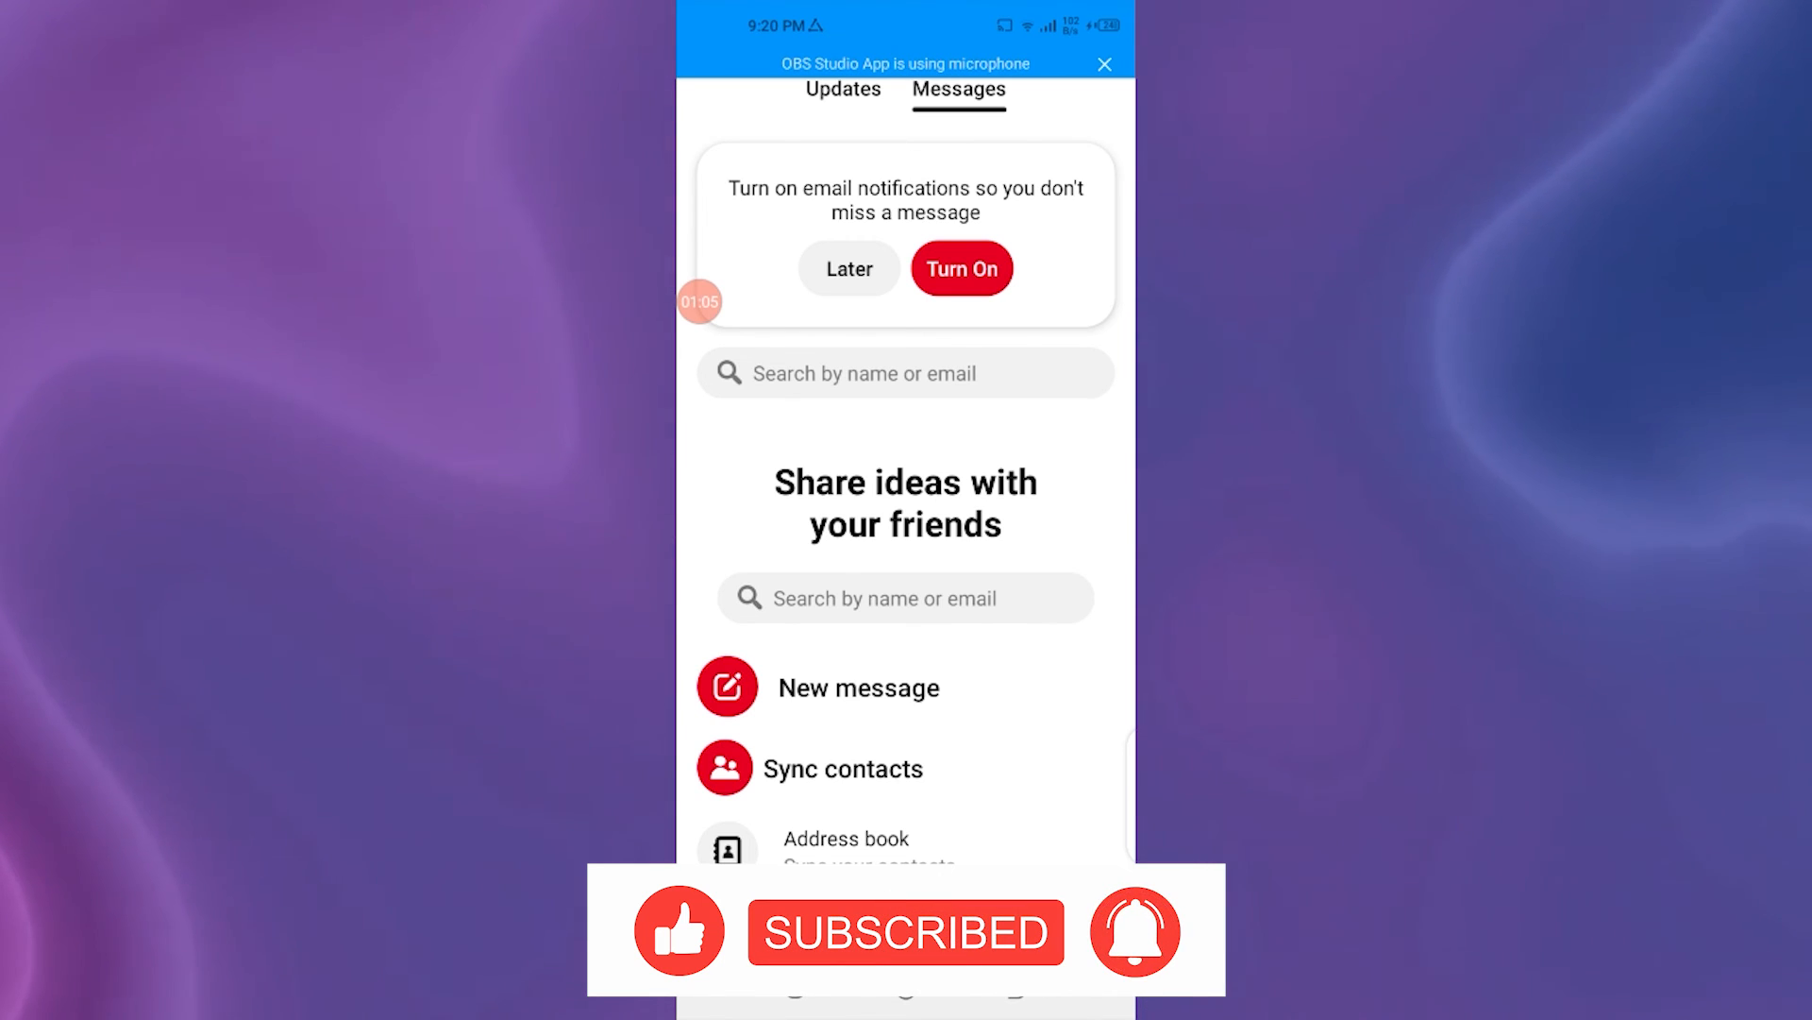